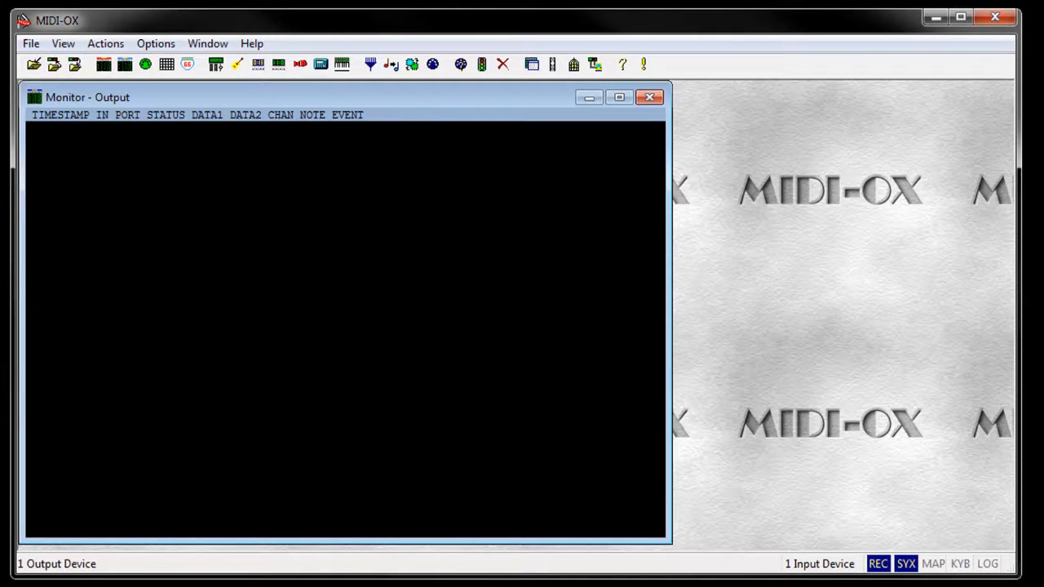
Select MIDIMATE II as both MIDI input and output device in the MIDI Devices dialog
{"action": "left_click", "coordinate": [157, 43]}
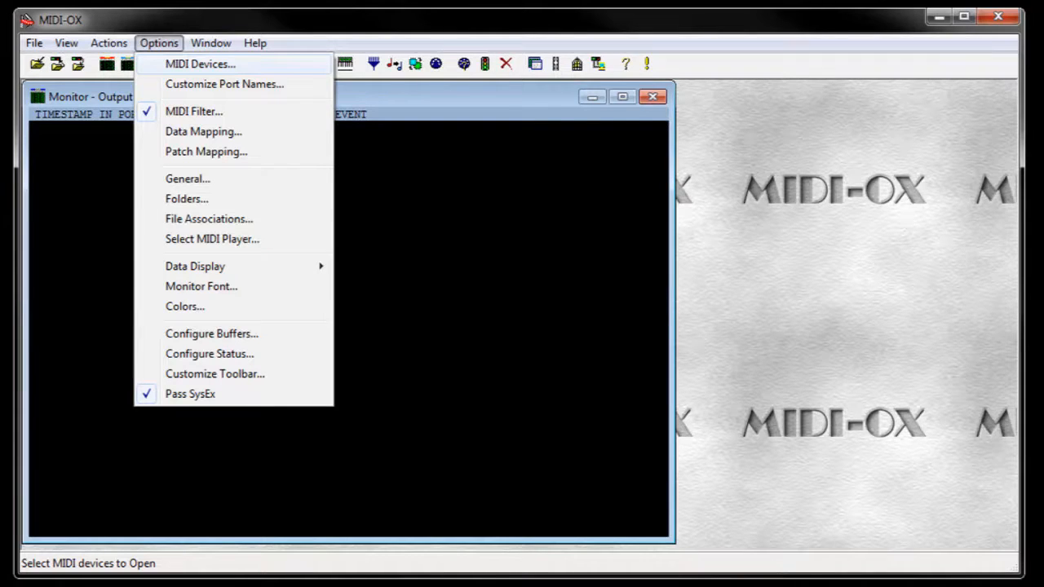
{"action": "left_click", "coordinate": [199, 64]}
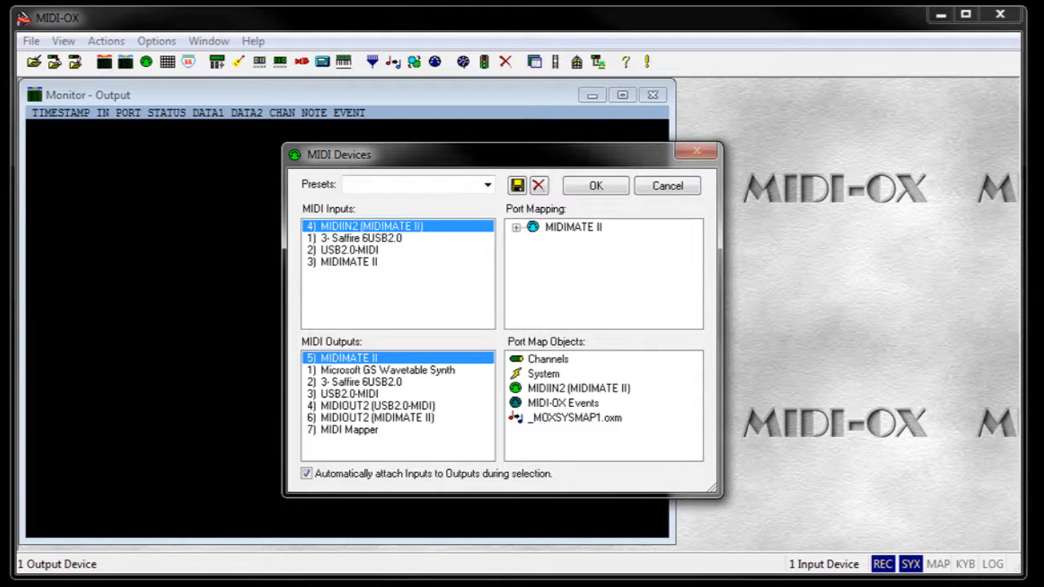
{"action": "left_click", "coordinate": [159, 42]}
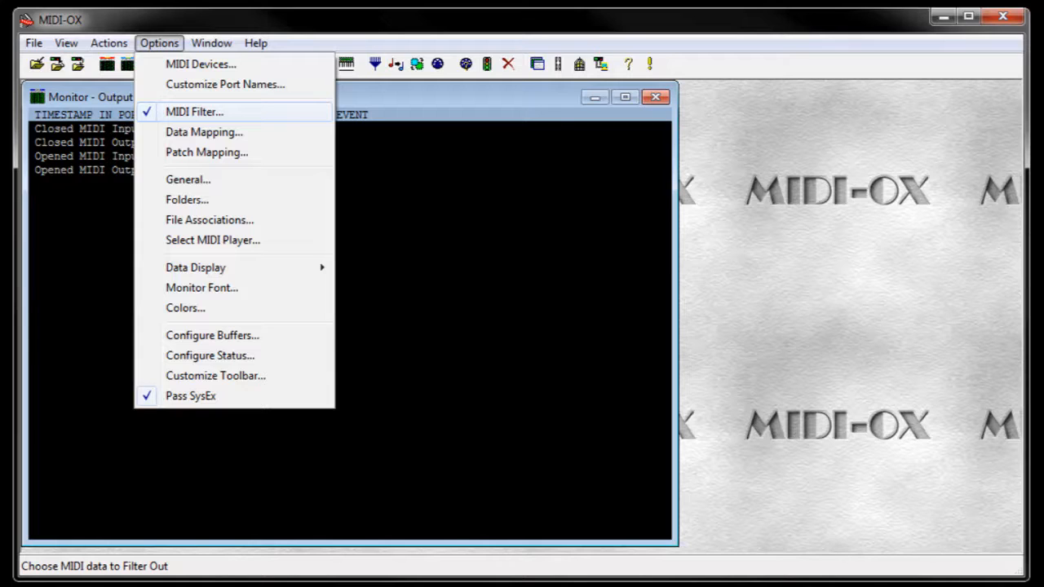
Filter Timing Clock and Active Sensing realtime messages from the monitor, keeping SysEx shown
{"action": "left_click", "coordinate": [192, 111]}
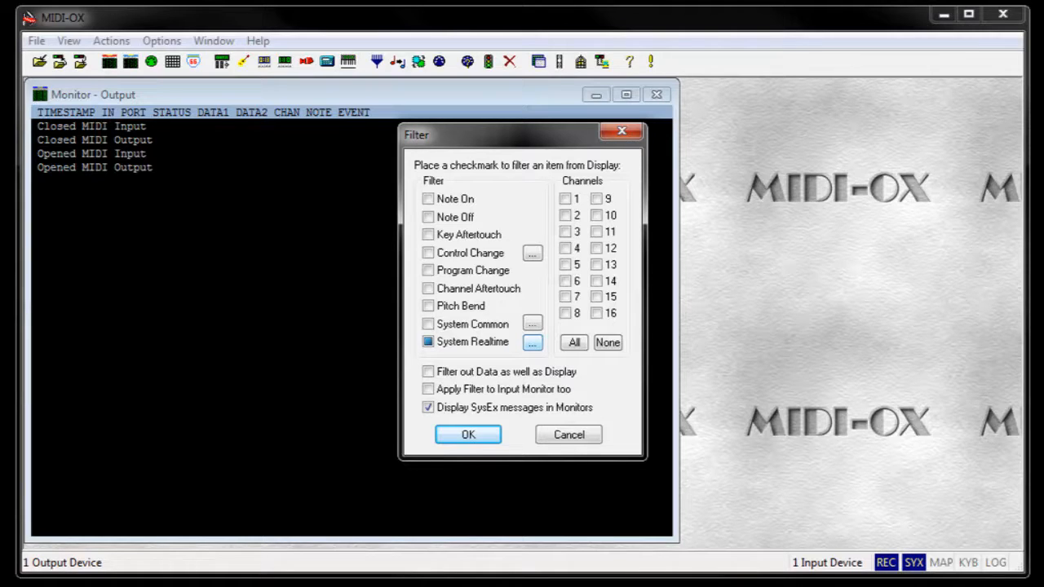
{"action": "left_click", "coordinate": [532, 343]}
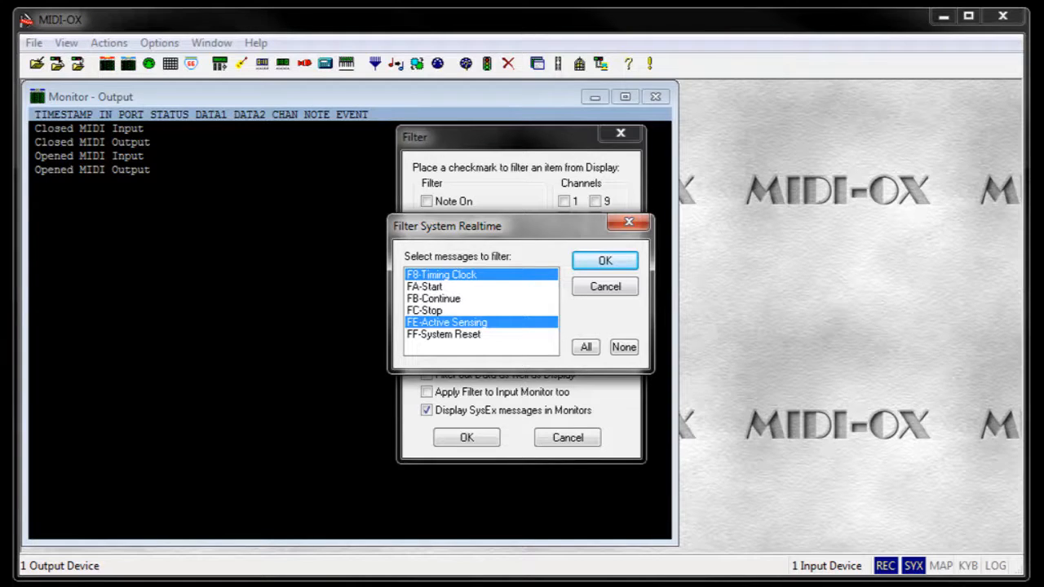
{"action": "left_click", "coordinate": [64, 43]}
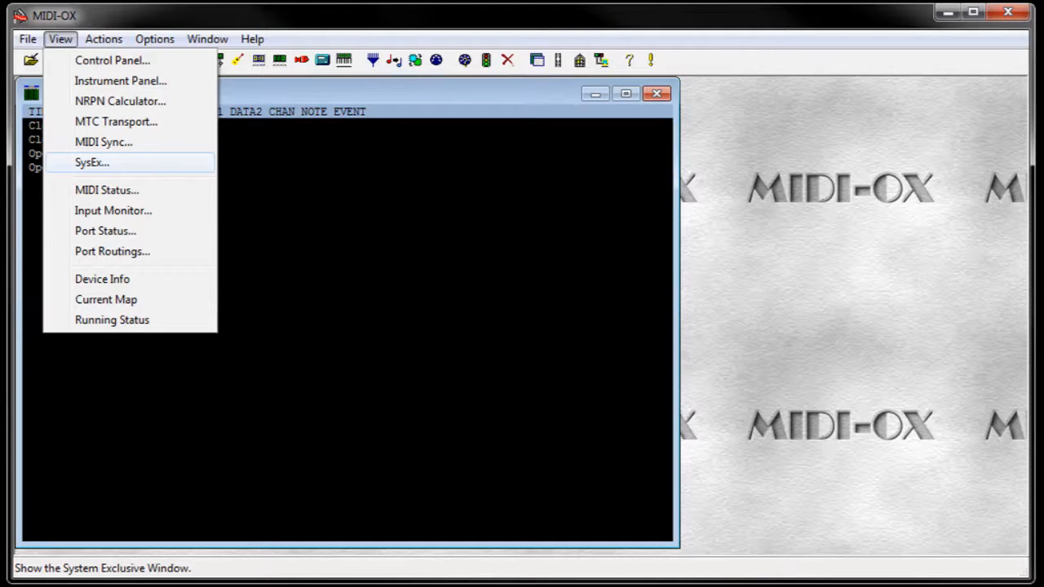
Bring up the SysEx View and Scratchpad window ready to receive a dump
{"action": "left_click", "coordinate": [89, 163]}
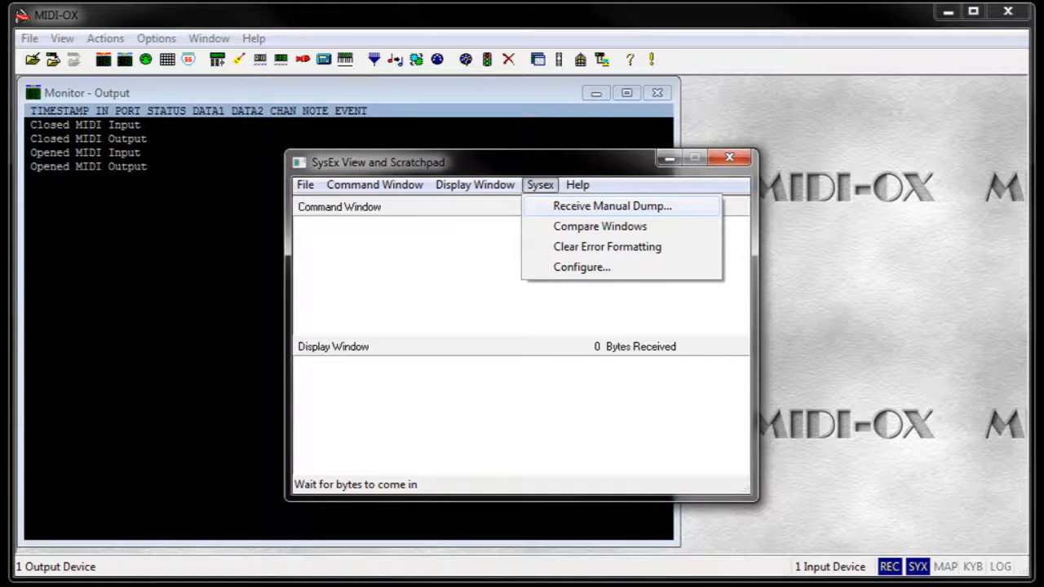
Receive the Korg's manual SysEx dump of 70893 bytes into the scratchpad display
{"action": "left_click", "coordinate": [613, 206]}
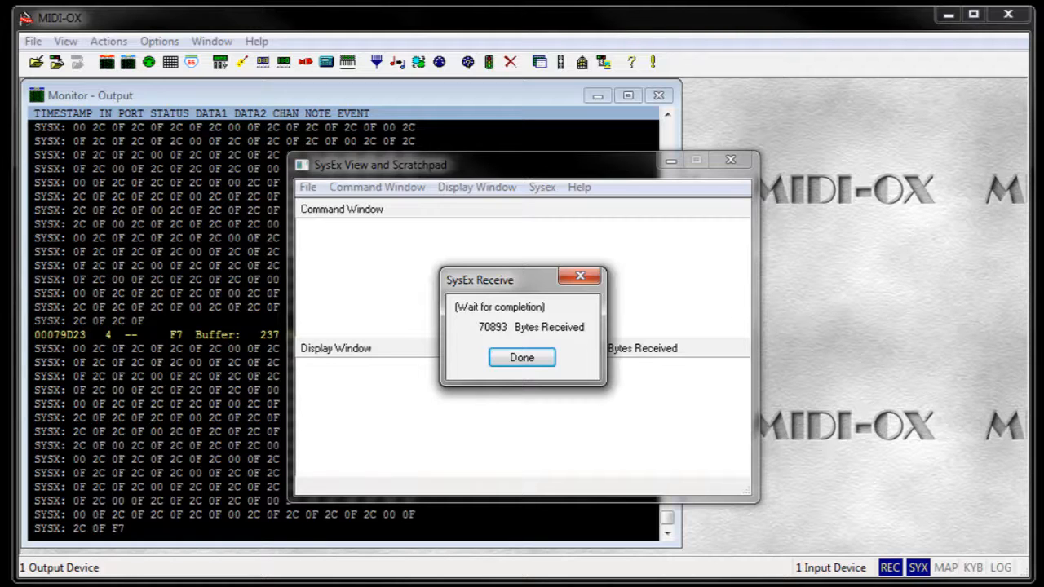
{"action": "left_click", "coordinate": [522, 357]}
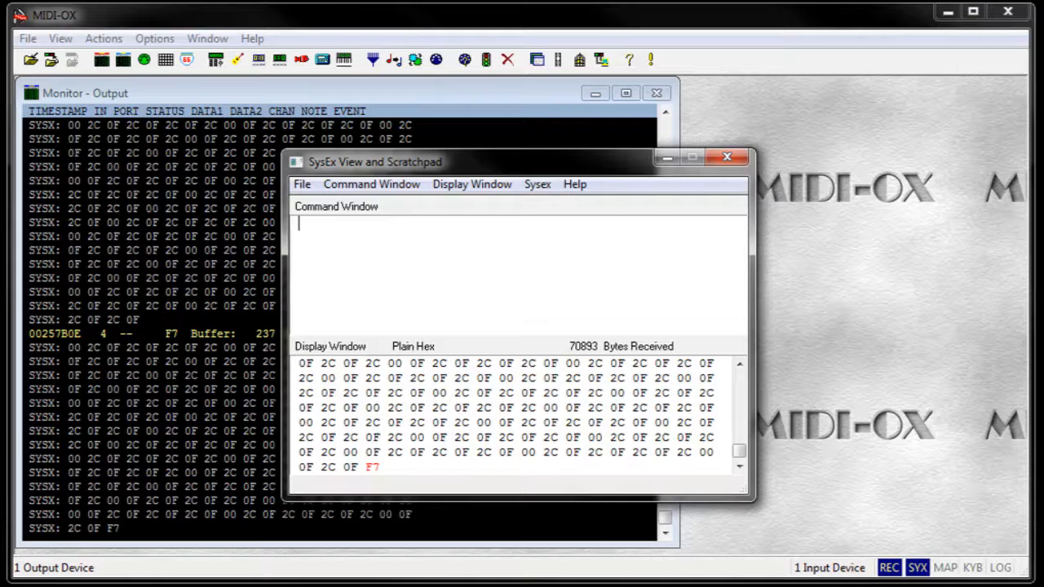
Show the scratchpad's Sysex menu pointing to the Configure buffer settings
{"action": "left_click", "coordinate": [473, 183]}
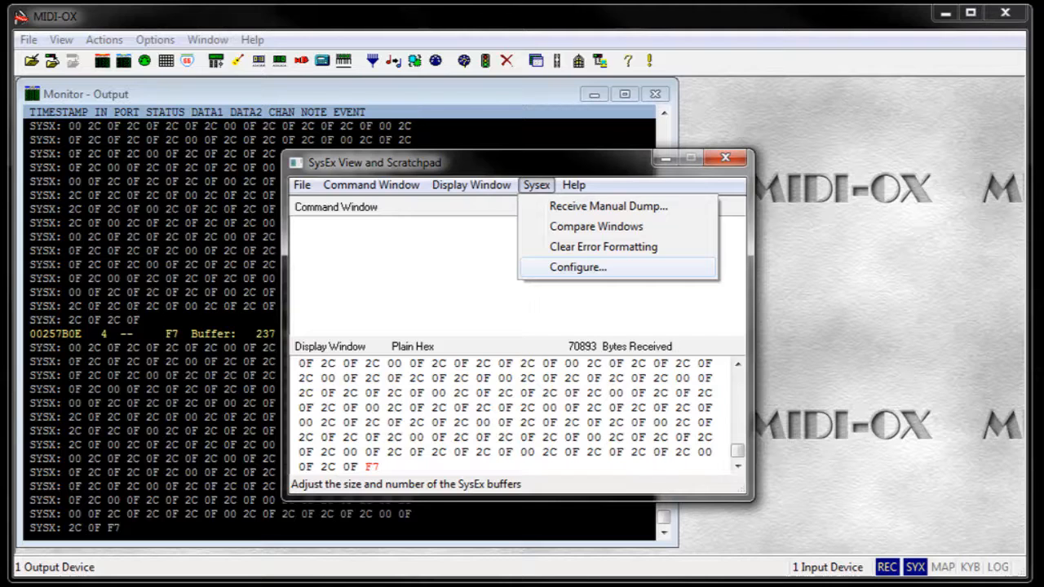
Review the SysEx buffer configuration and send the saved SysEx file back to the synth
{"action": "left_click", "coordinate": [577, 268]}
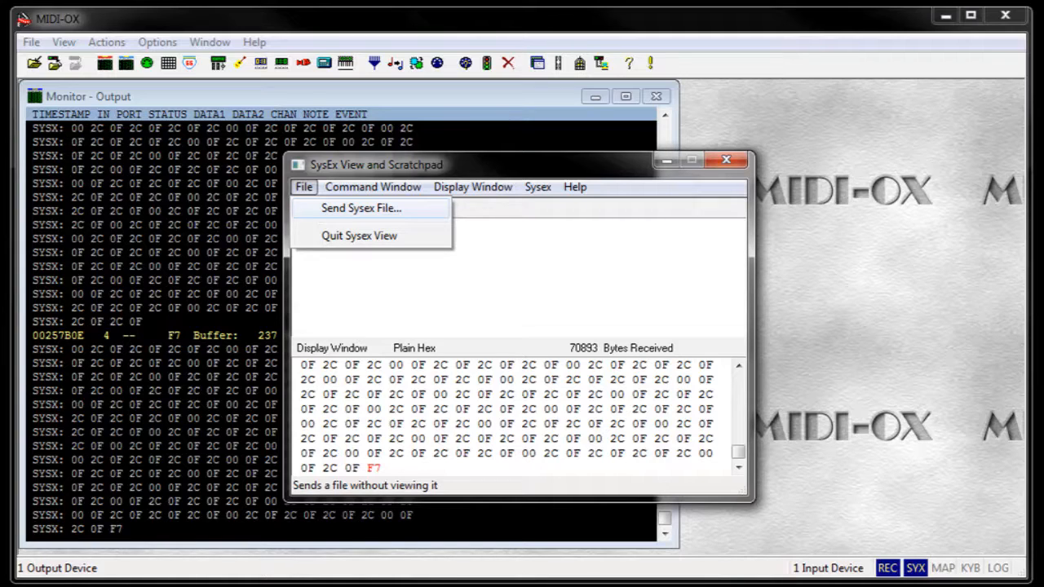
{"action": "left_click", "coordinate": [362, 208]}
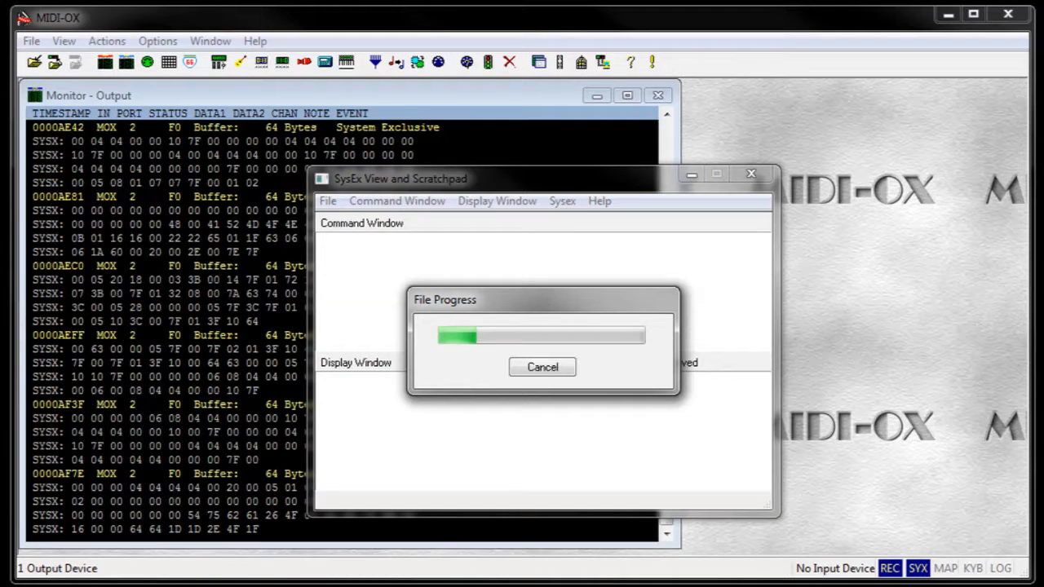